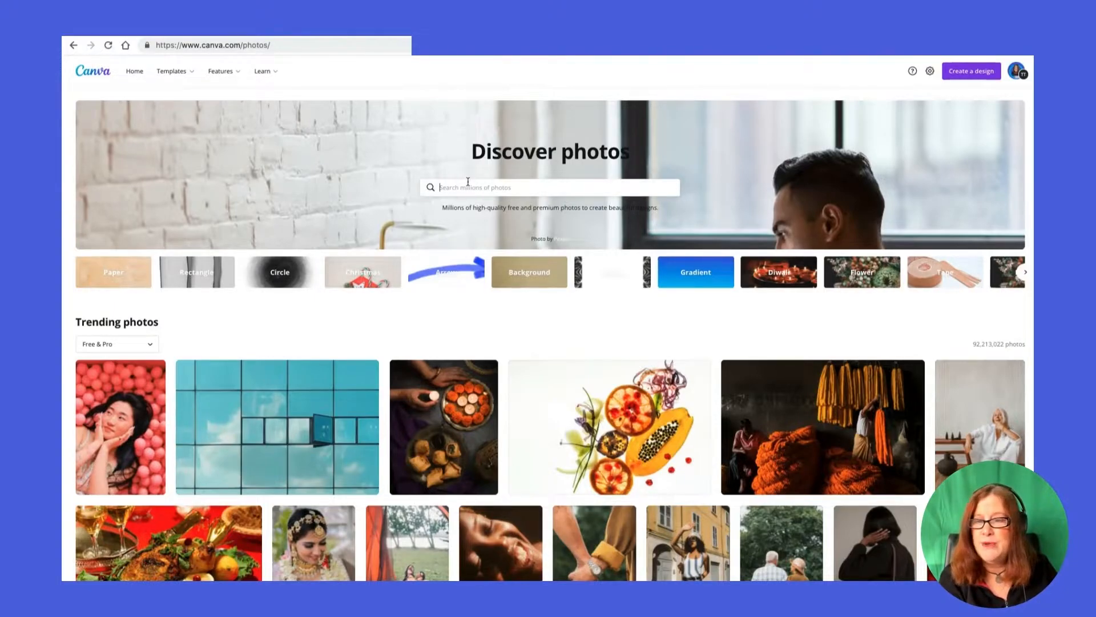
Search Canva's stock photo library for 'horses'
left_click(549, 187)
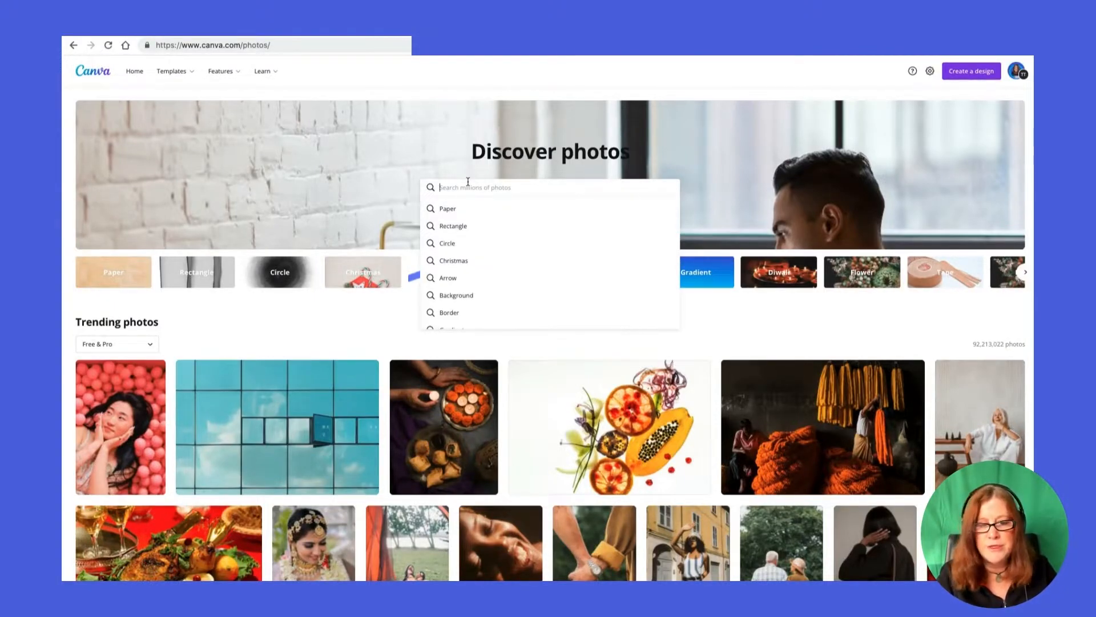
type("horses")
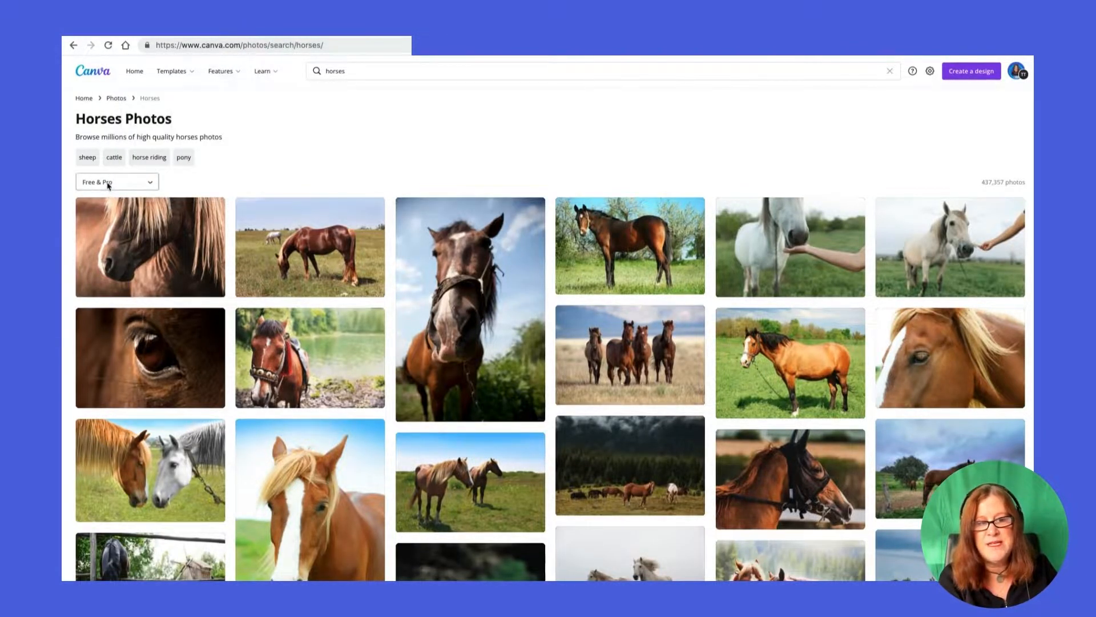
Filter the horse photo results to Free only and scroll through them
left_click(116, 181)
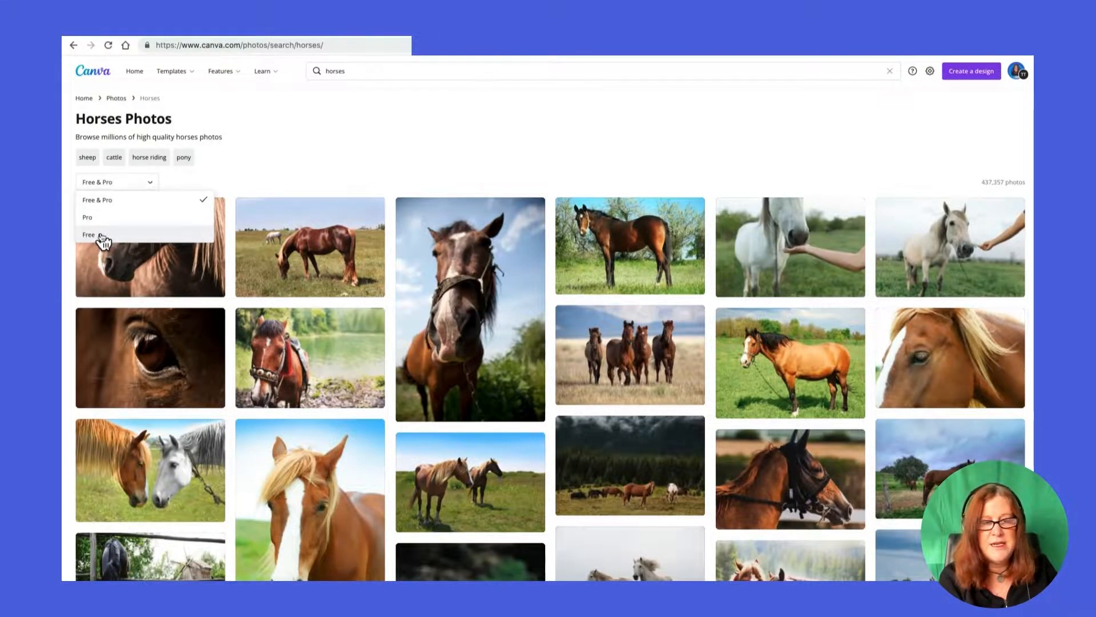
left_click(88, 234)
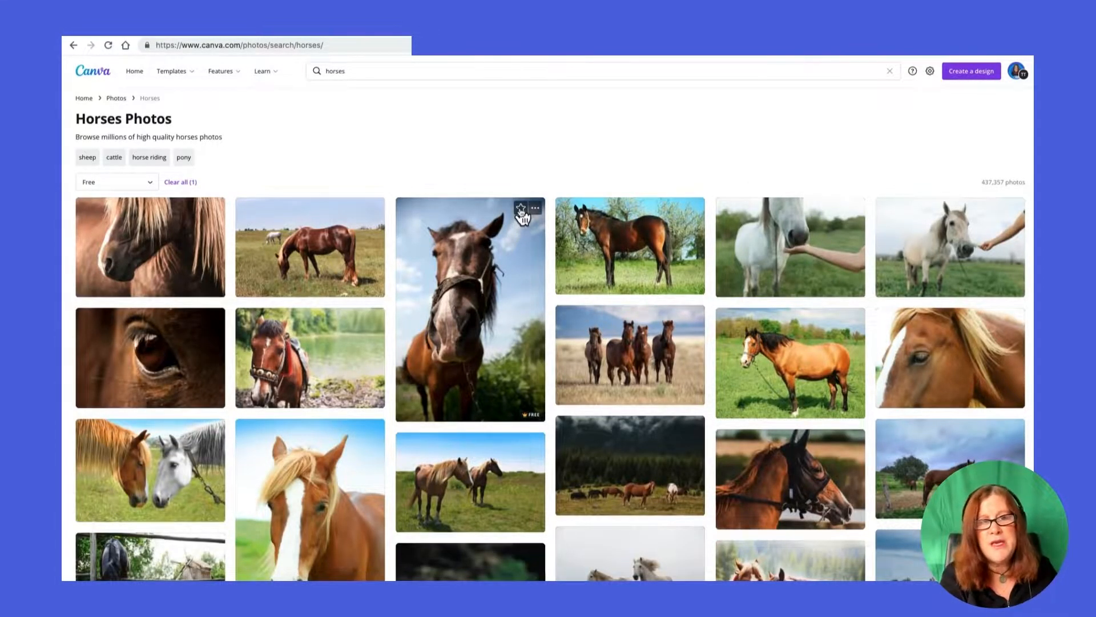
mouse_move(610, 242)
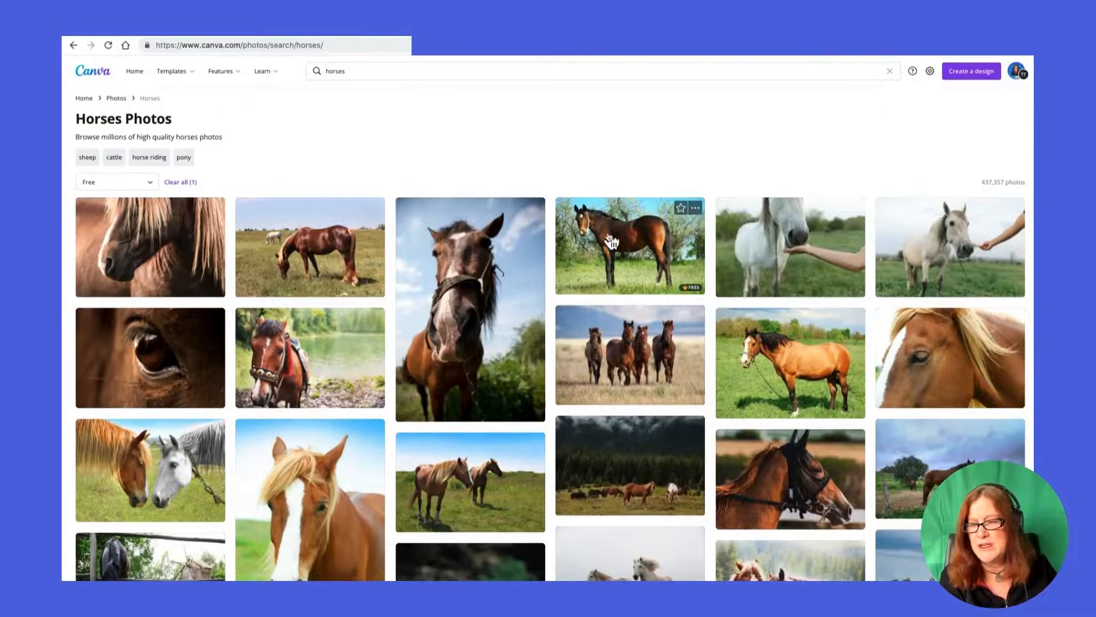
scroll("down", 3)
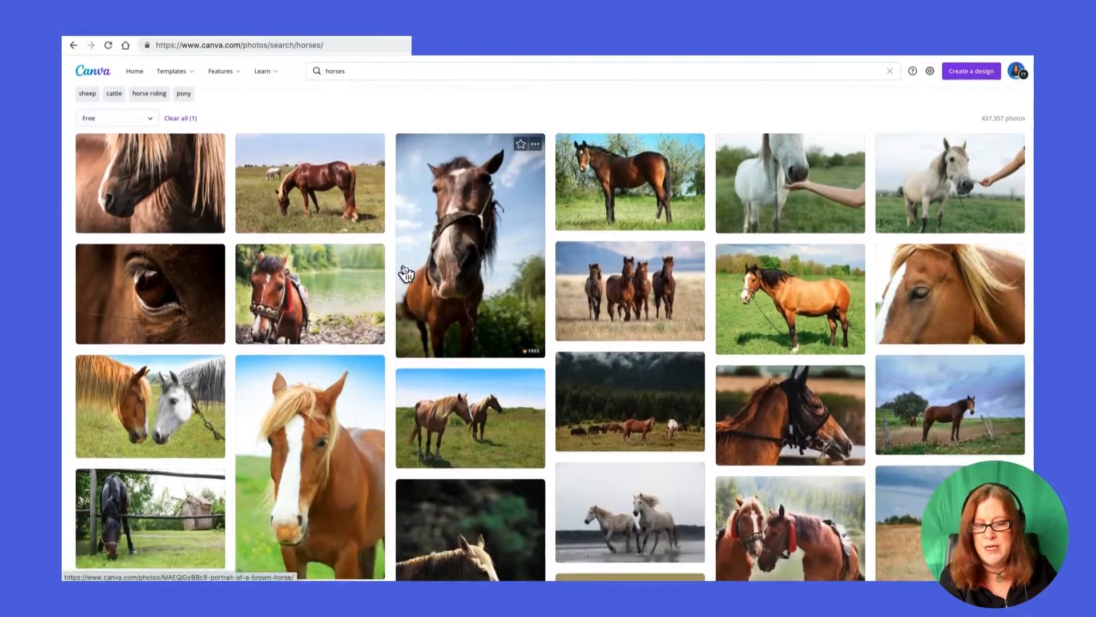
scroll("down", 3)
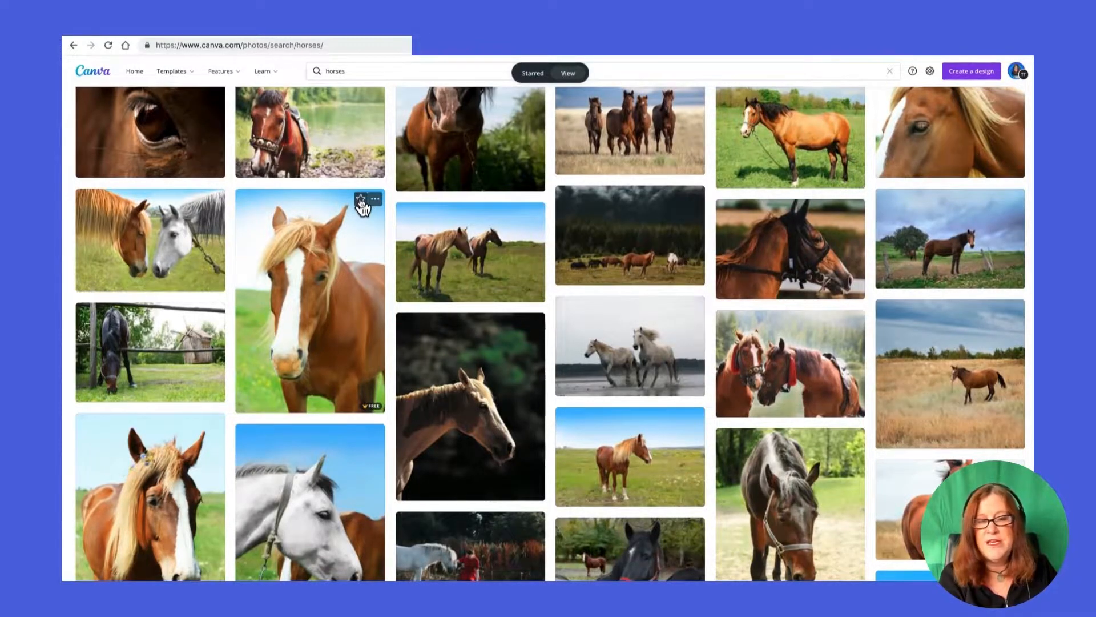
mouse_move(196, 202)
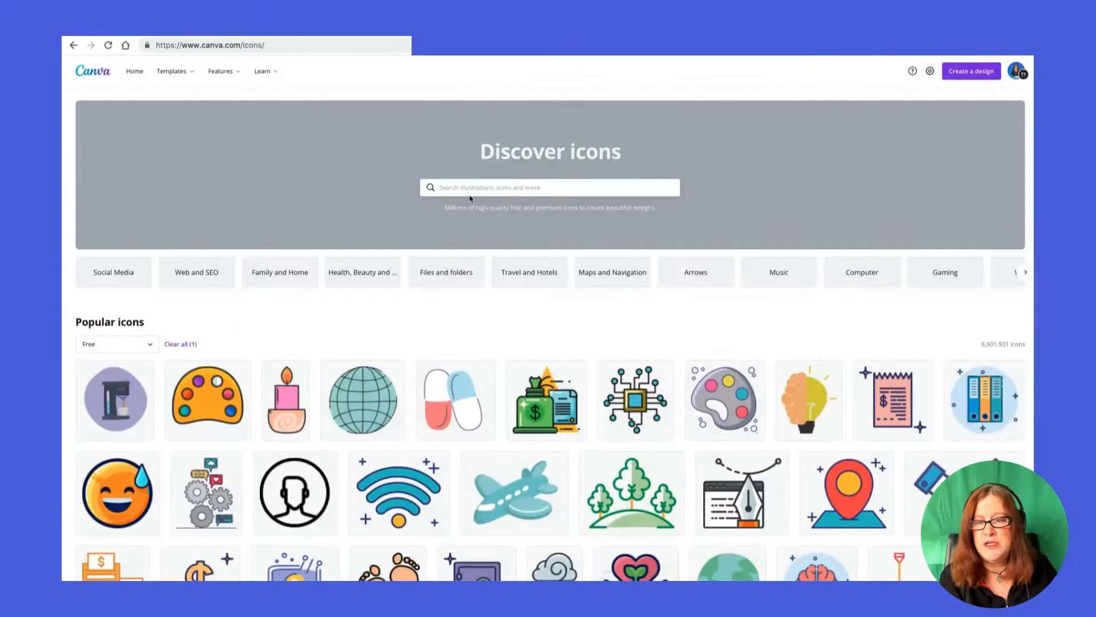
Search icons for 'horse', browse the results, then go to Templates
type("horse")
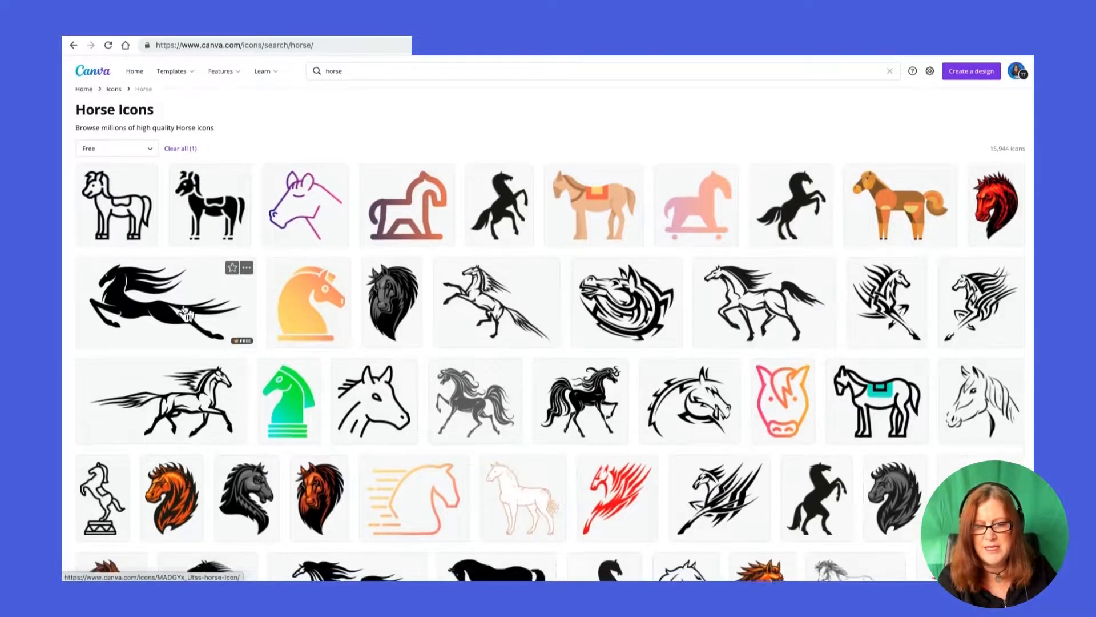
scroll("down", 3)
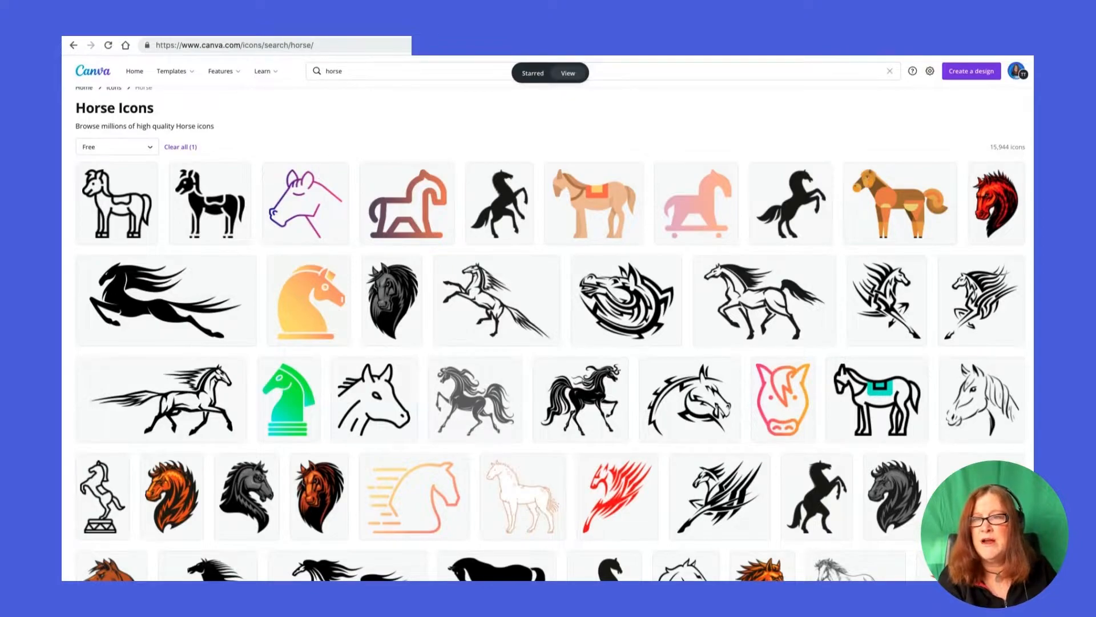
left_click(172, 71)
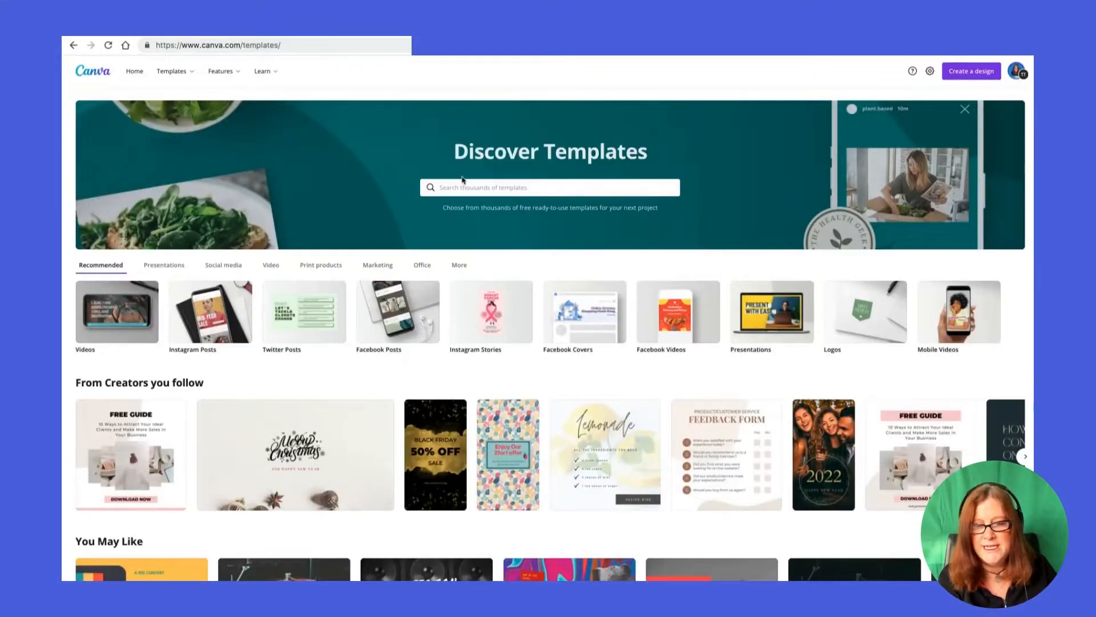
Star a template in the 'From Creators you follow' row
scroll("down", 3)
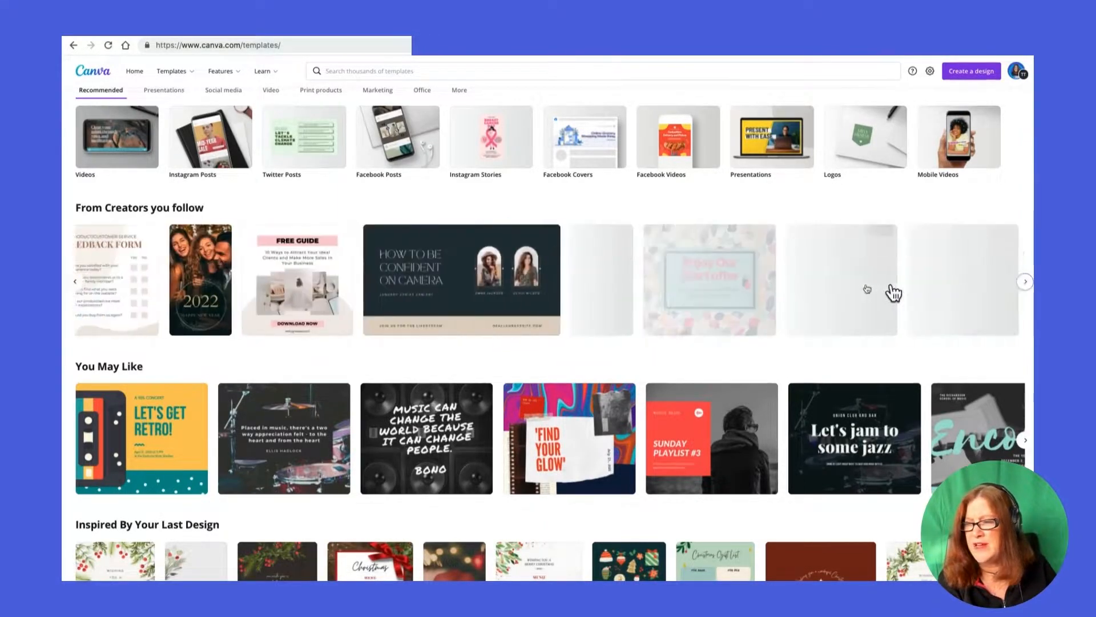
left_click(1025, 281)
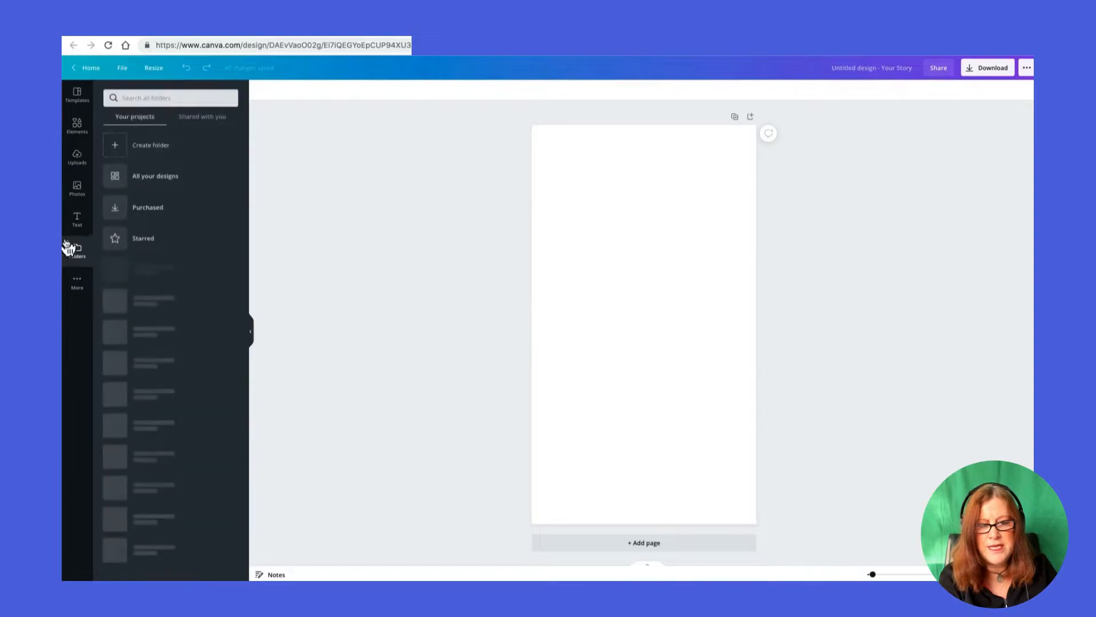
Open the editor's Folders section, reopening it from More, to reach Starred items
left_click(75, 250)
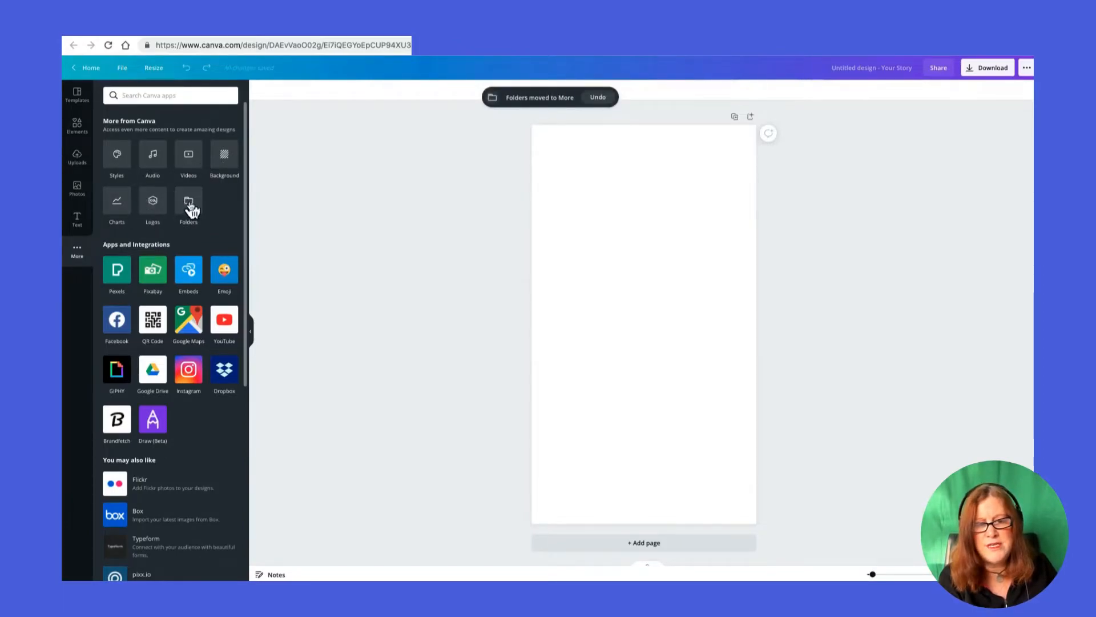
left_click(188, 202)
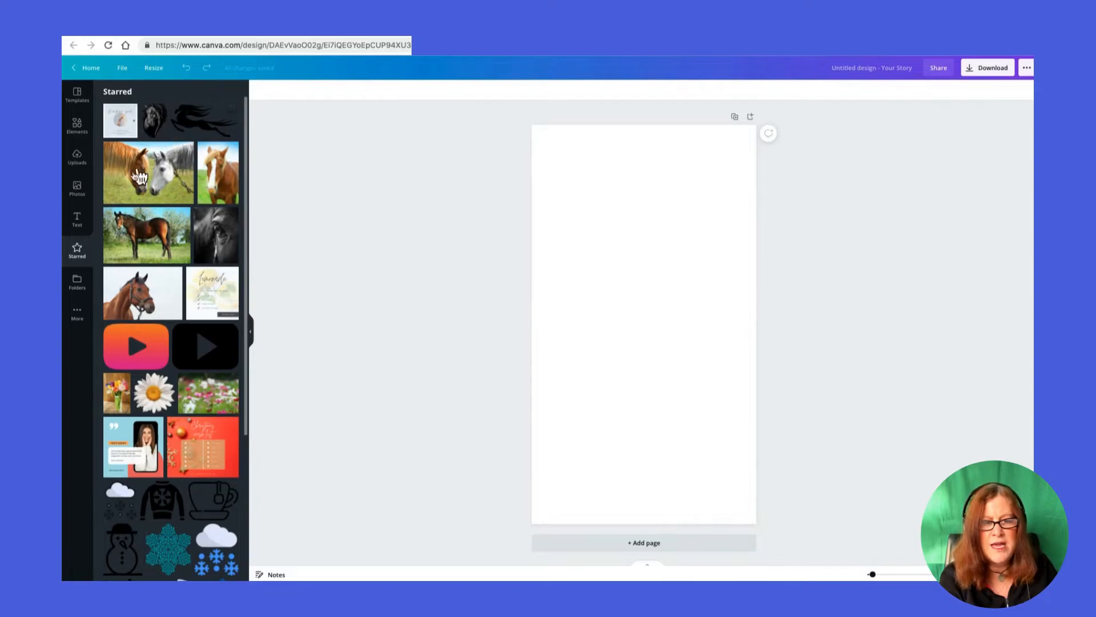
mouse_move(168, 265)
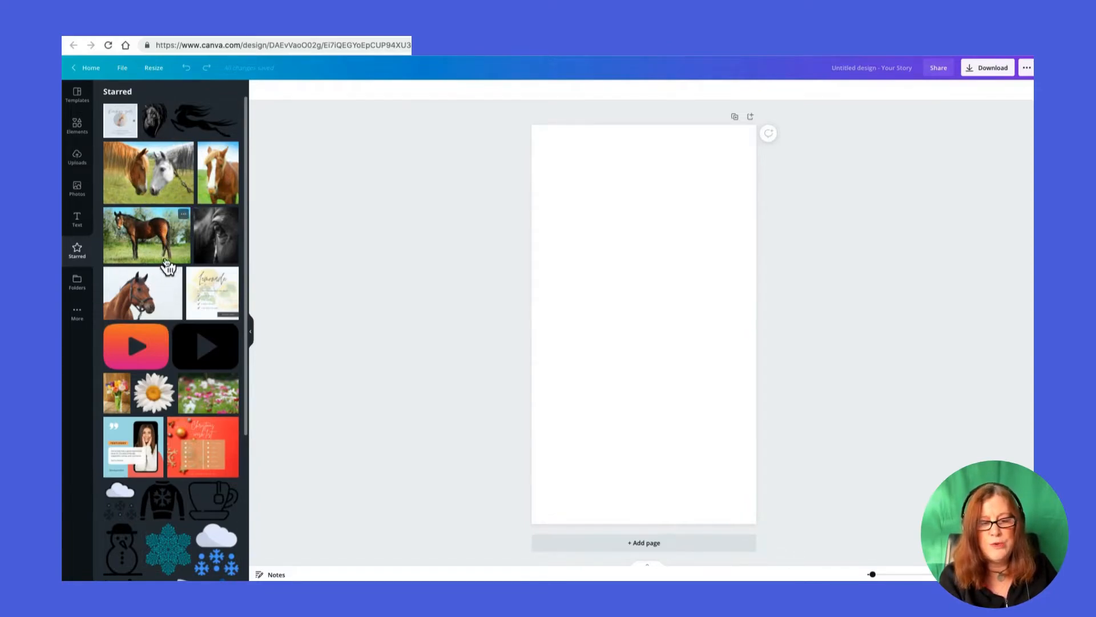
Scroll the starred horse photos, icon and template, then switch to Photos
scroll("down", 3)
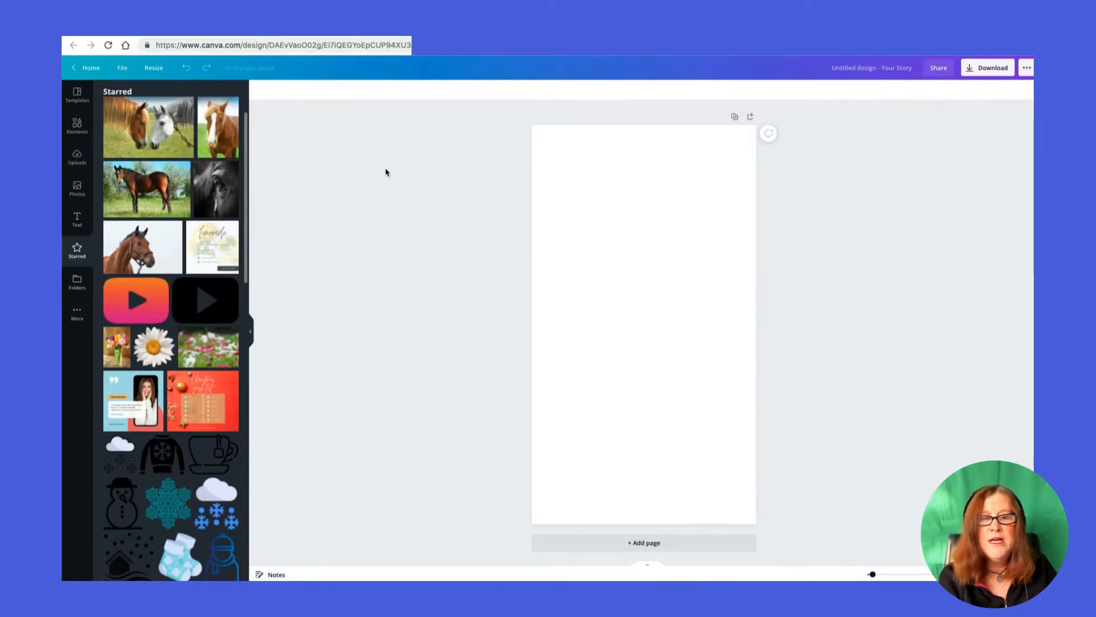
mouse_move(397, 181)
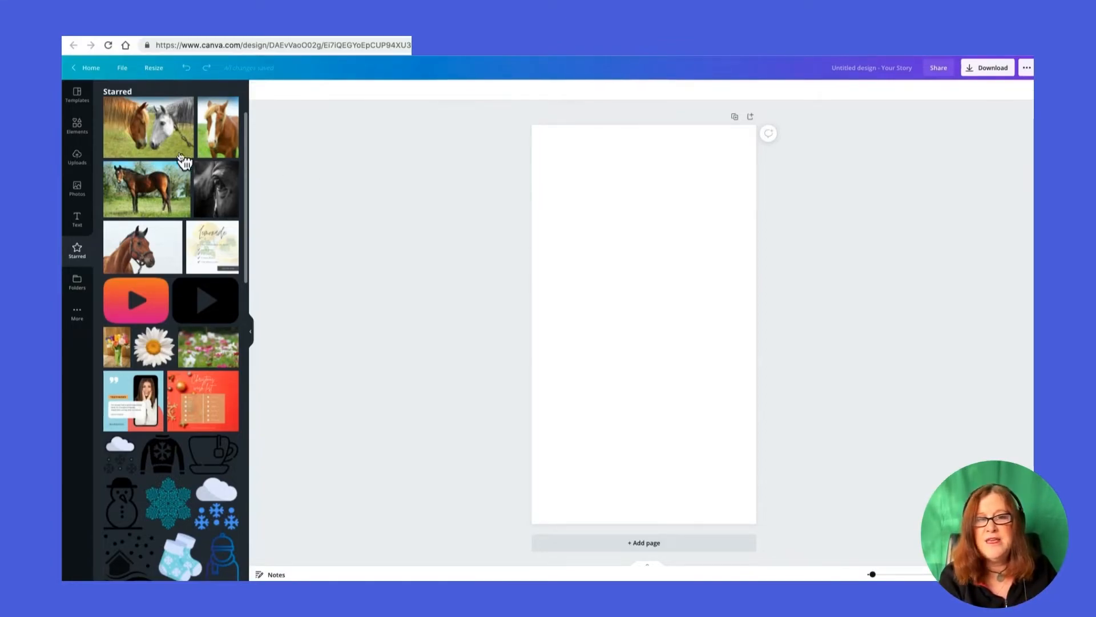
left_click(76, 189)
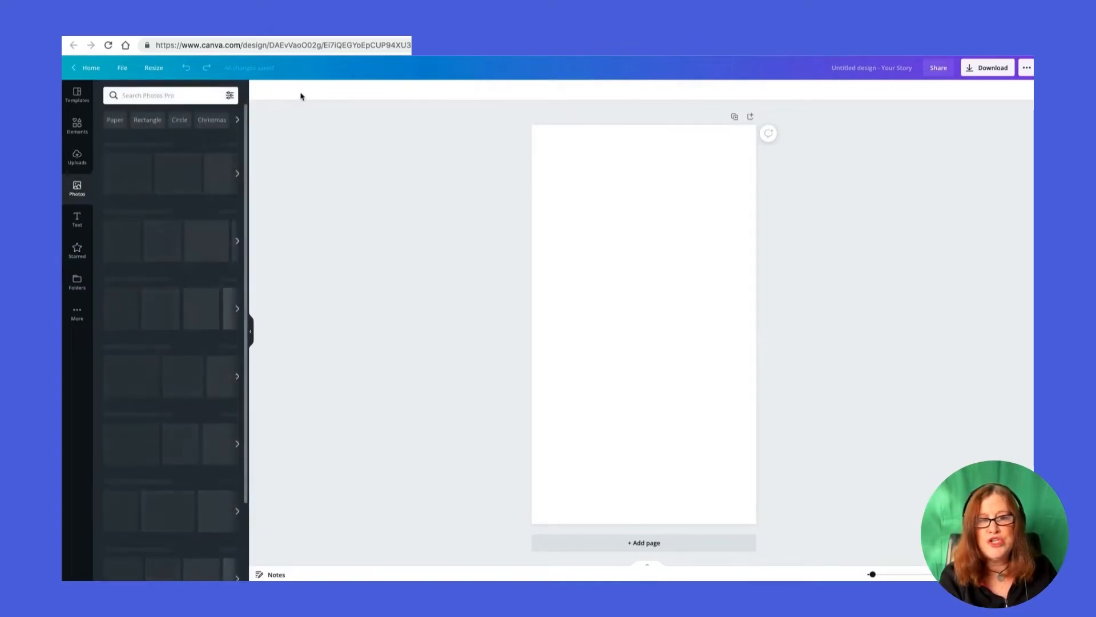
Search photos for 'winter' and star the white petaled flower photo
left_click(168, 95)
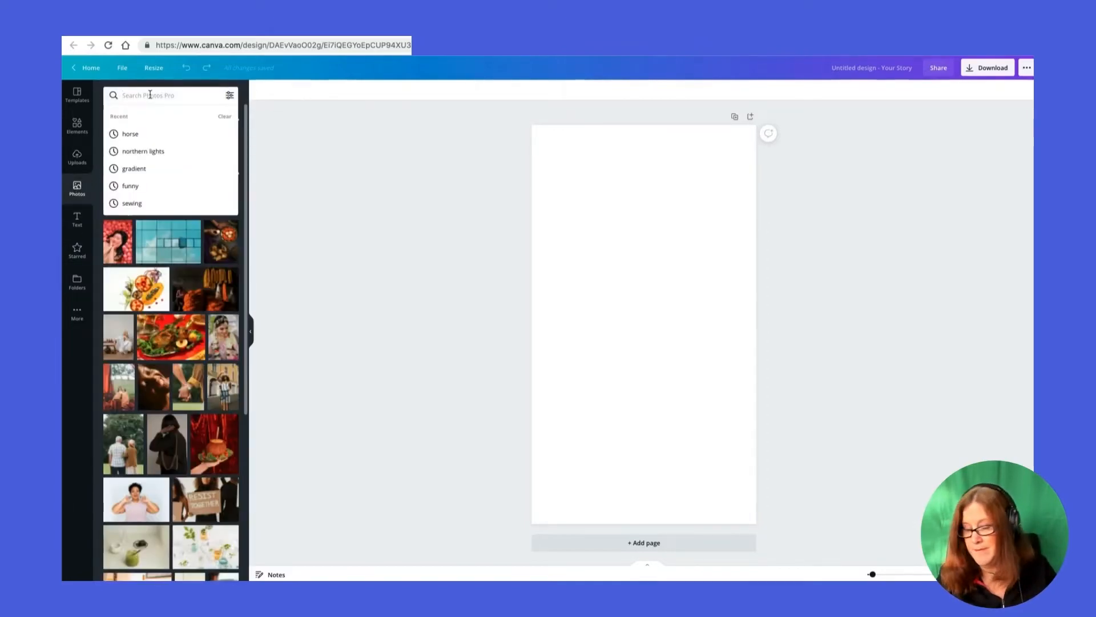
type("winter")
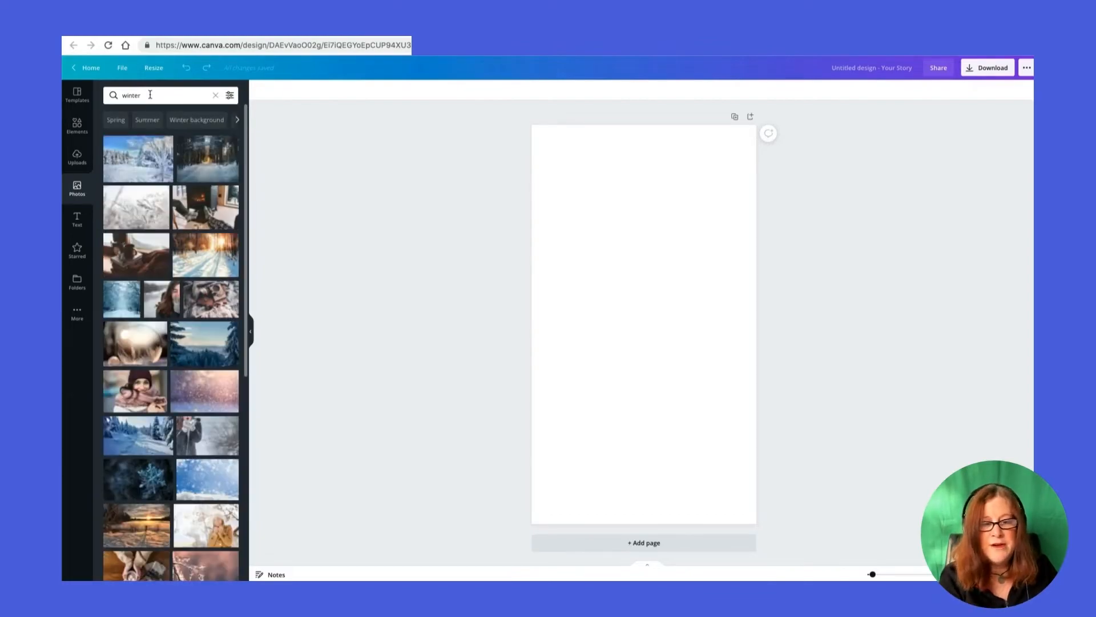
mouse_move(155, 340)
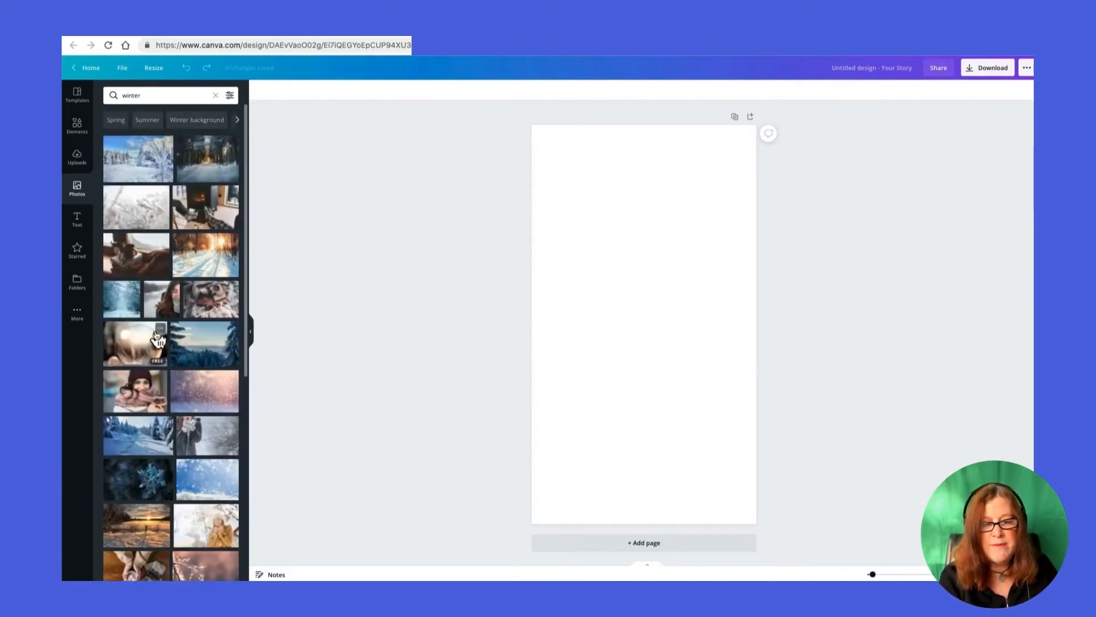
mouse_move(220, 255)
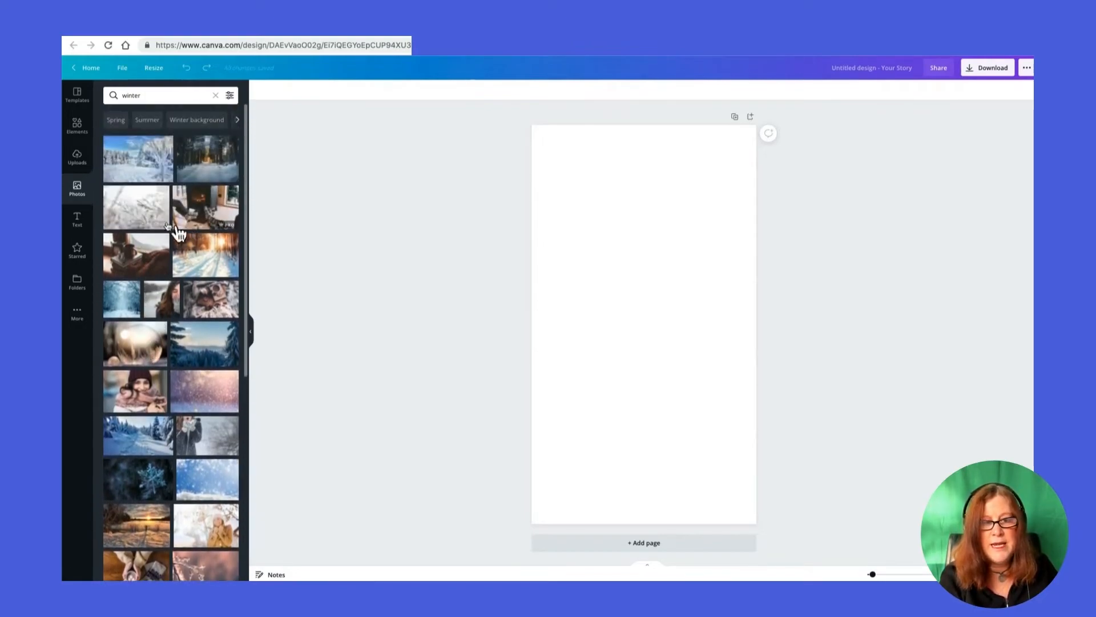
left_click(162, 193)
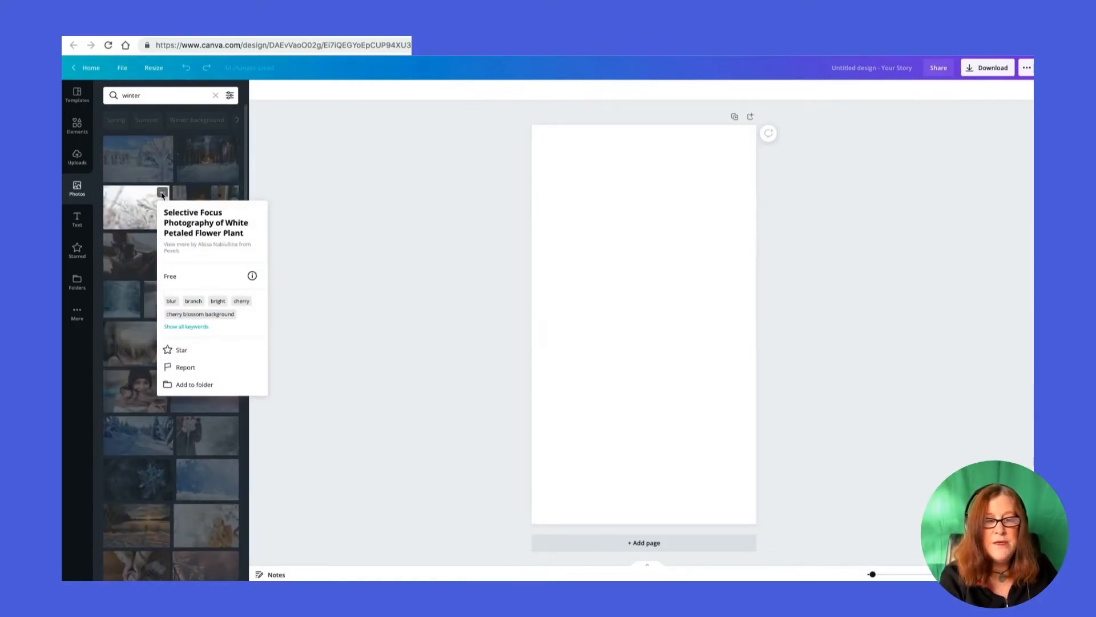
left_click(180, 349)
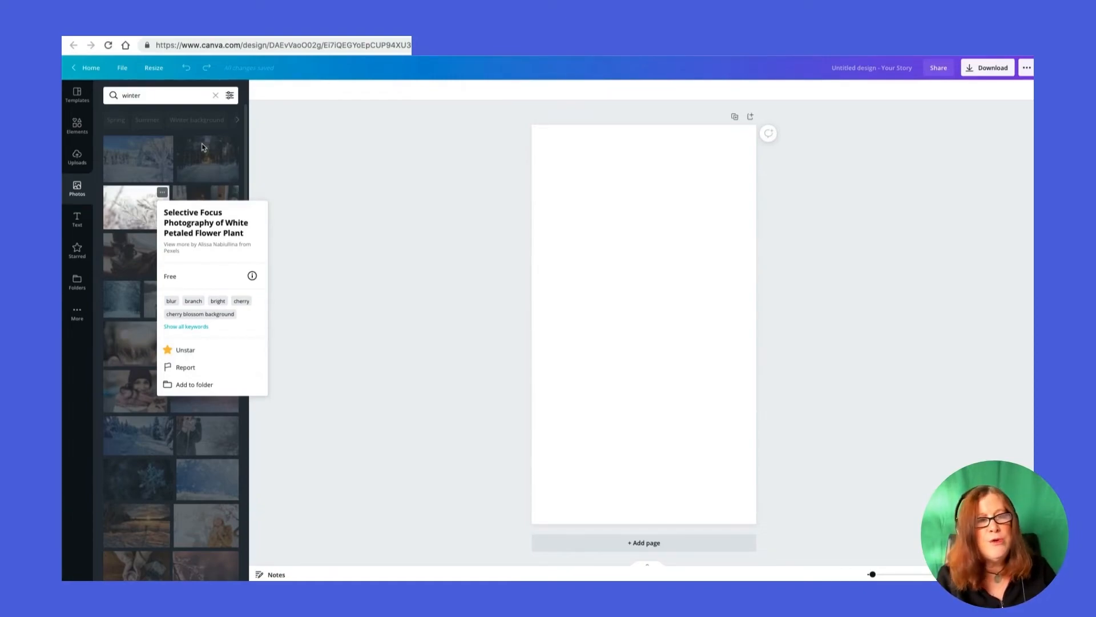
left_click(322, 147)
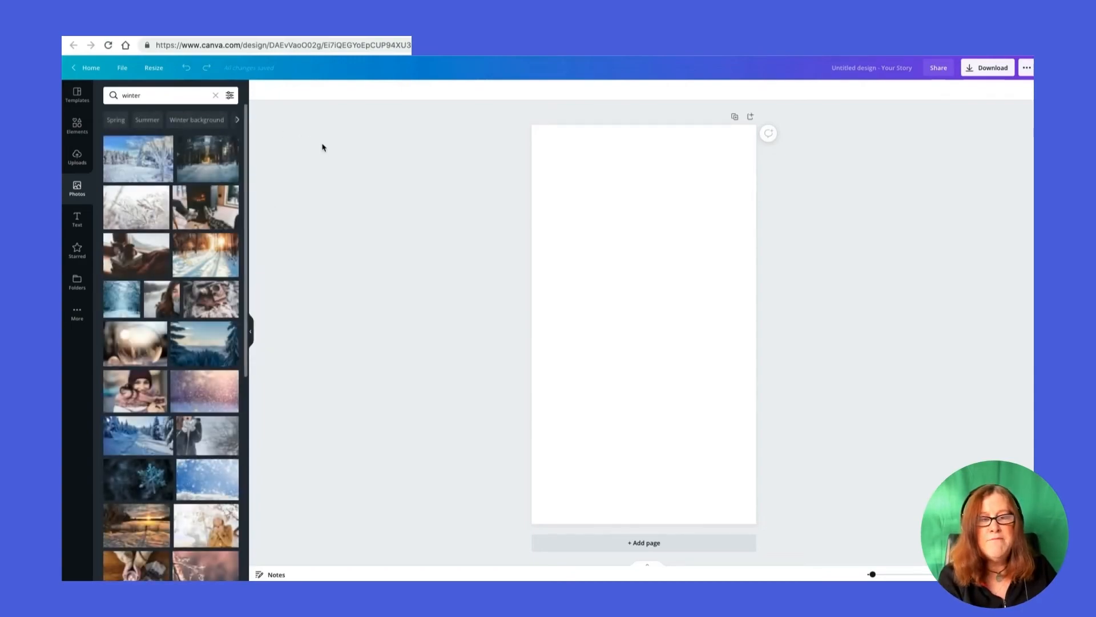